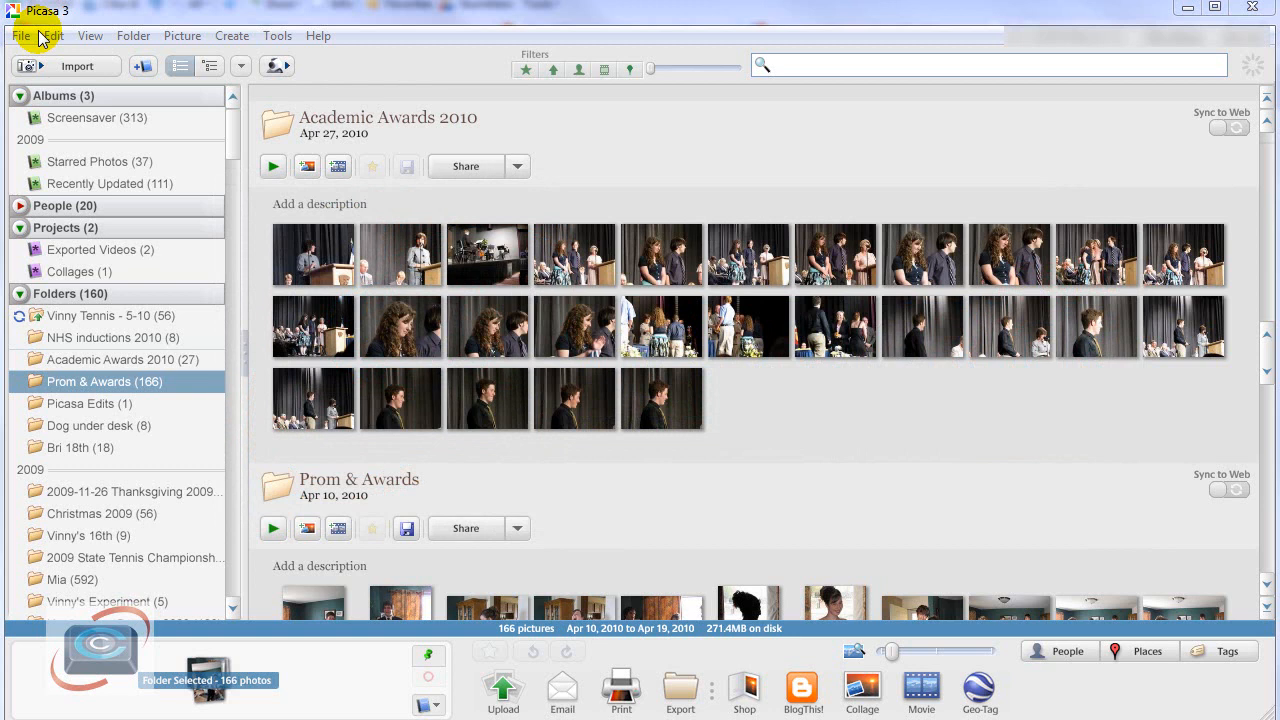
{"action": "mouse_move", "coordinate": [505, 112]}
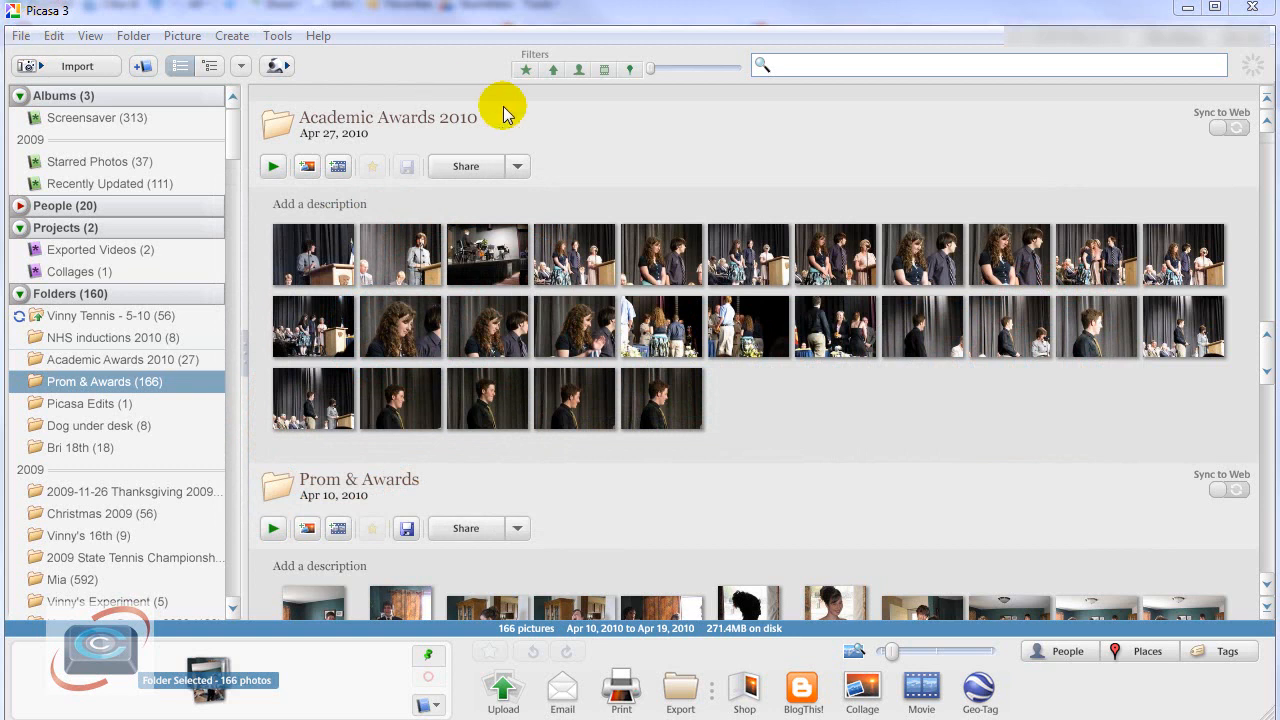
{"action": "mouse_move", "coordinate": [310, 63]}
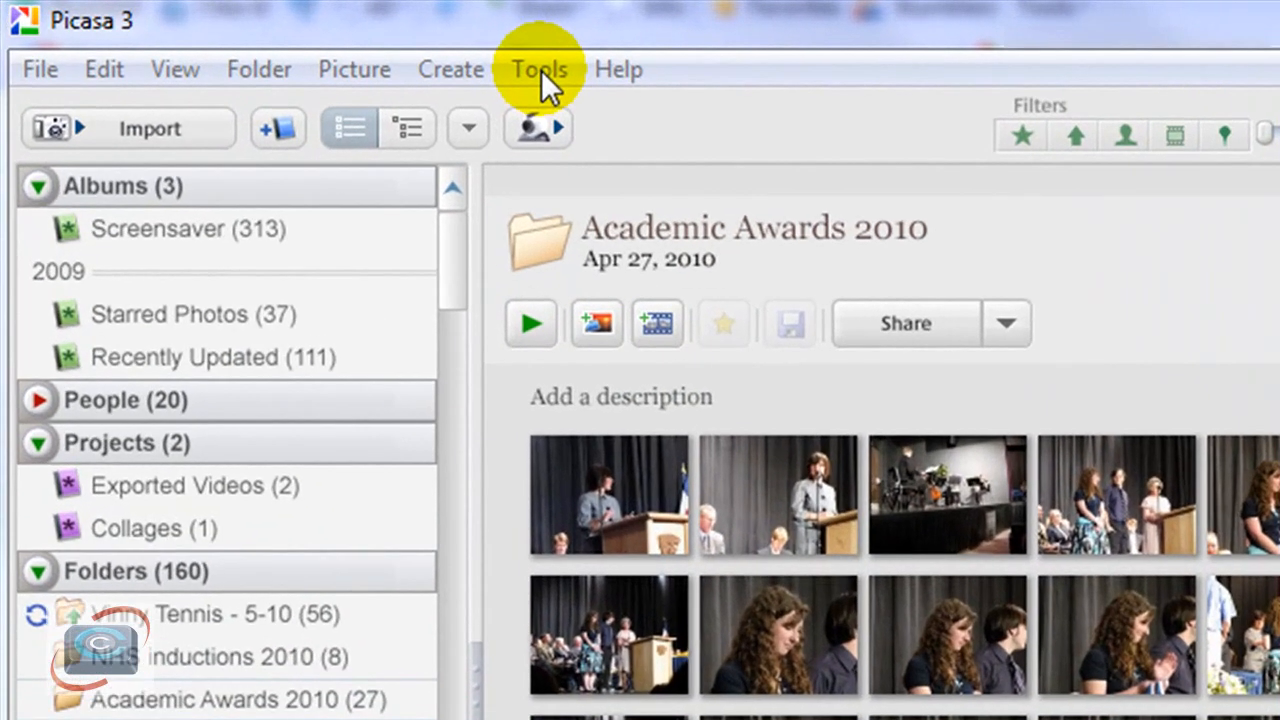
Step: Open Back Up Pictures from the Tools menu to view the 206 unbacked folders
{"action": "left_click", "coordinate": [538, 69]}
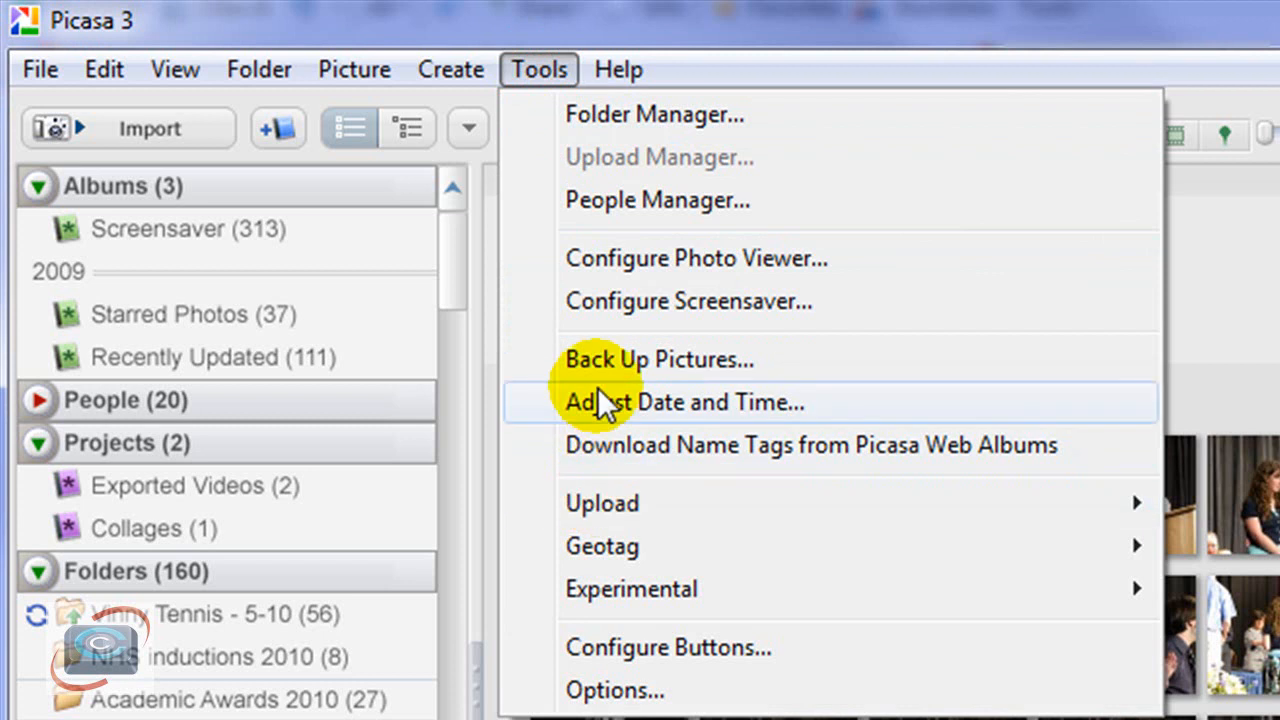
{"action": "left_click", "coordinate": [657, 359]}
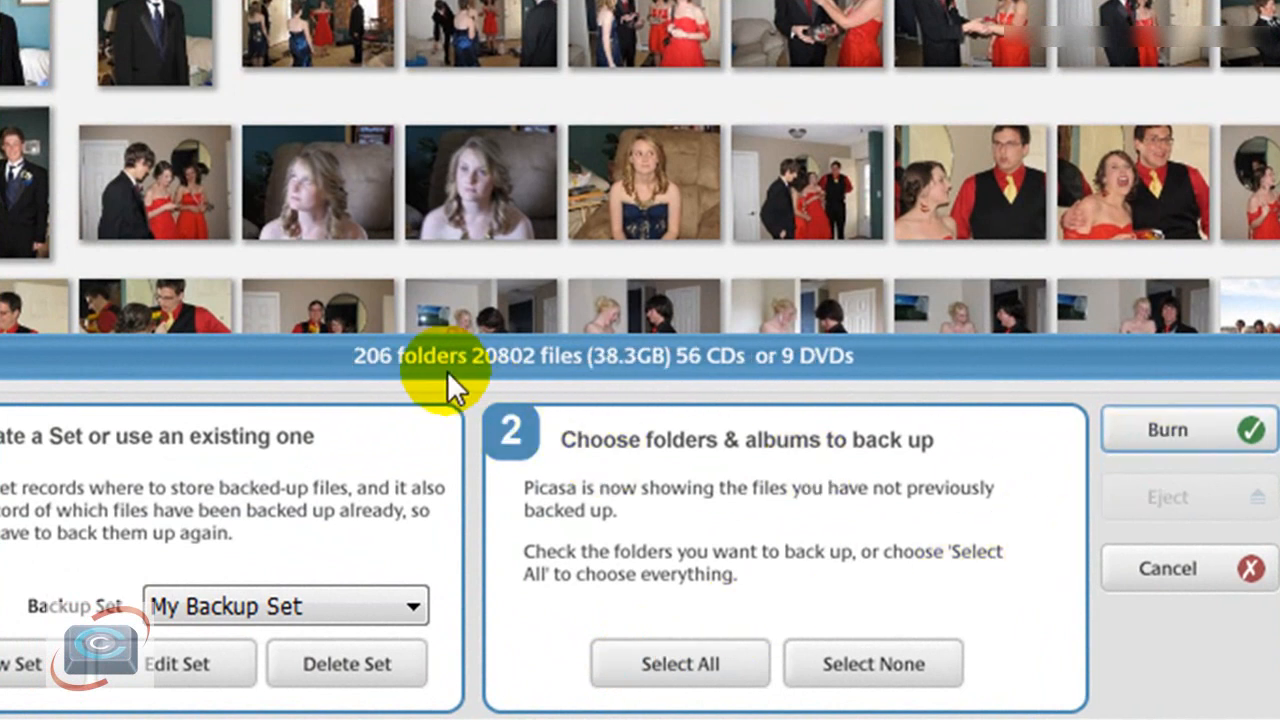
{"action": "mouse_move", "coordinate": [630, 375]}
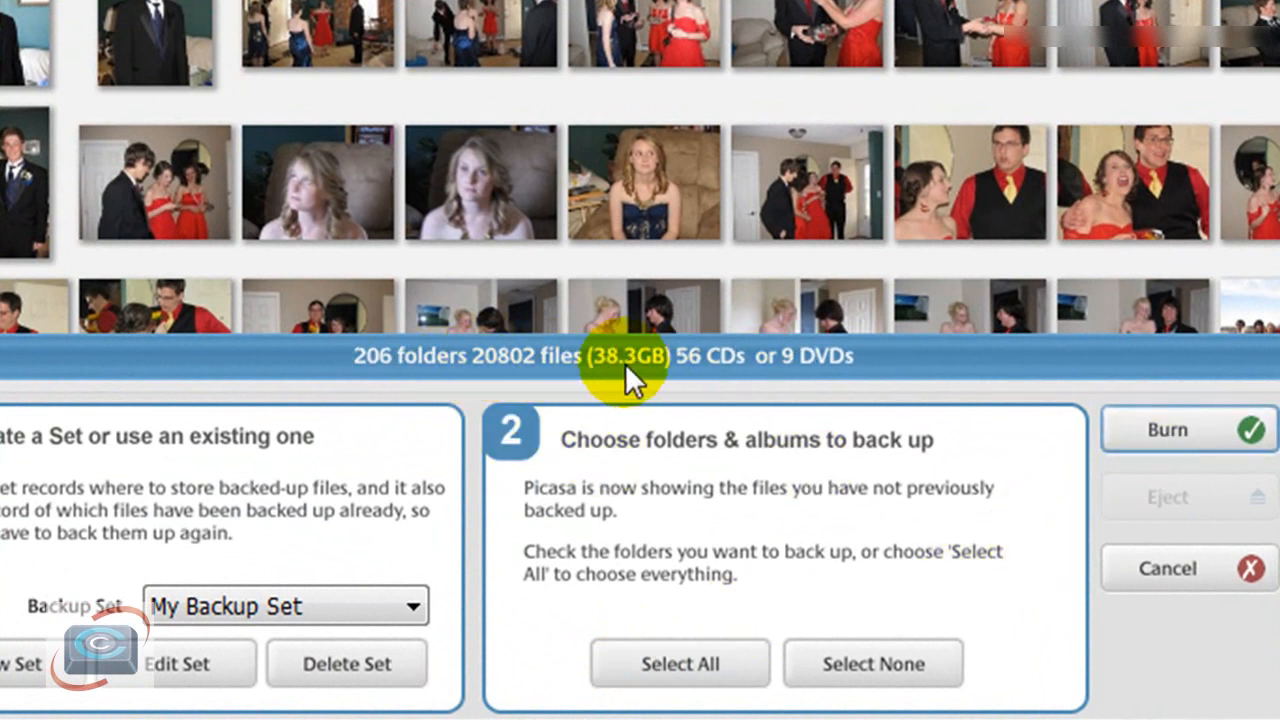
{"action": "mouse_move", "coordinate": [640, 385]}
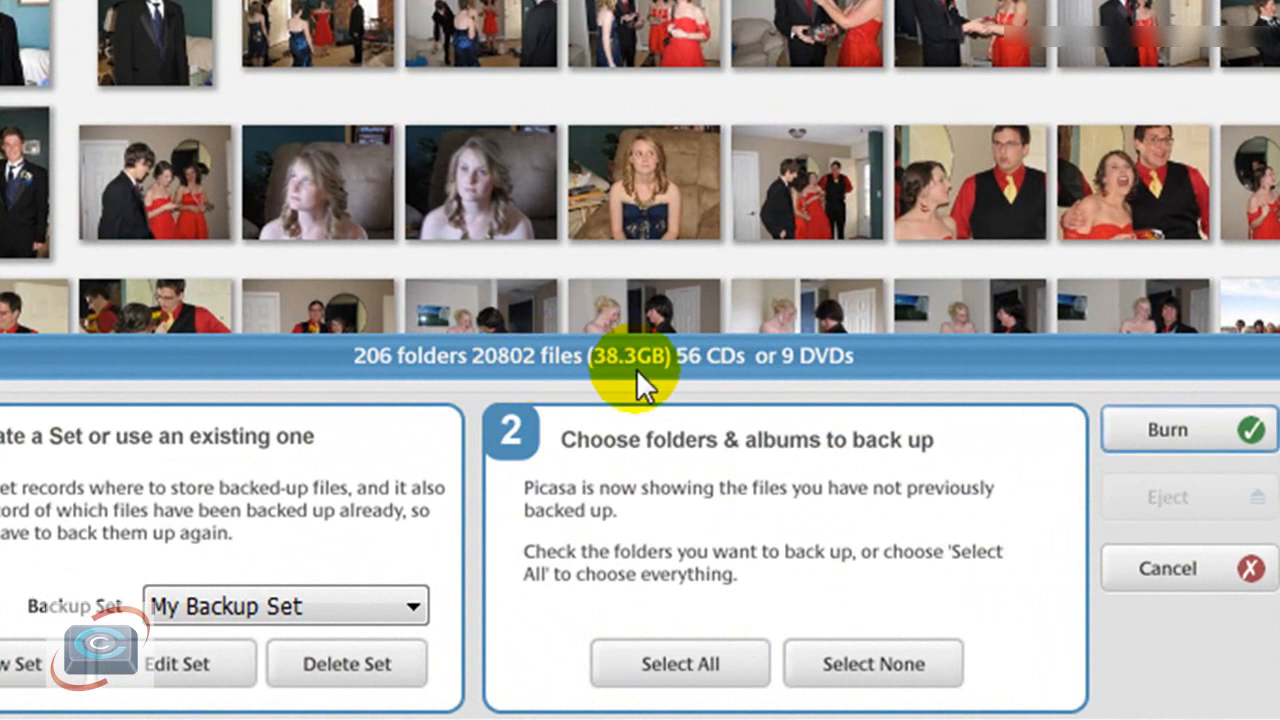
{"action": "mouse_move", "coordinate": [720, 420]}
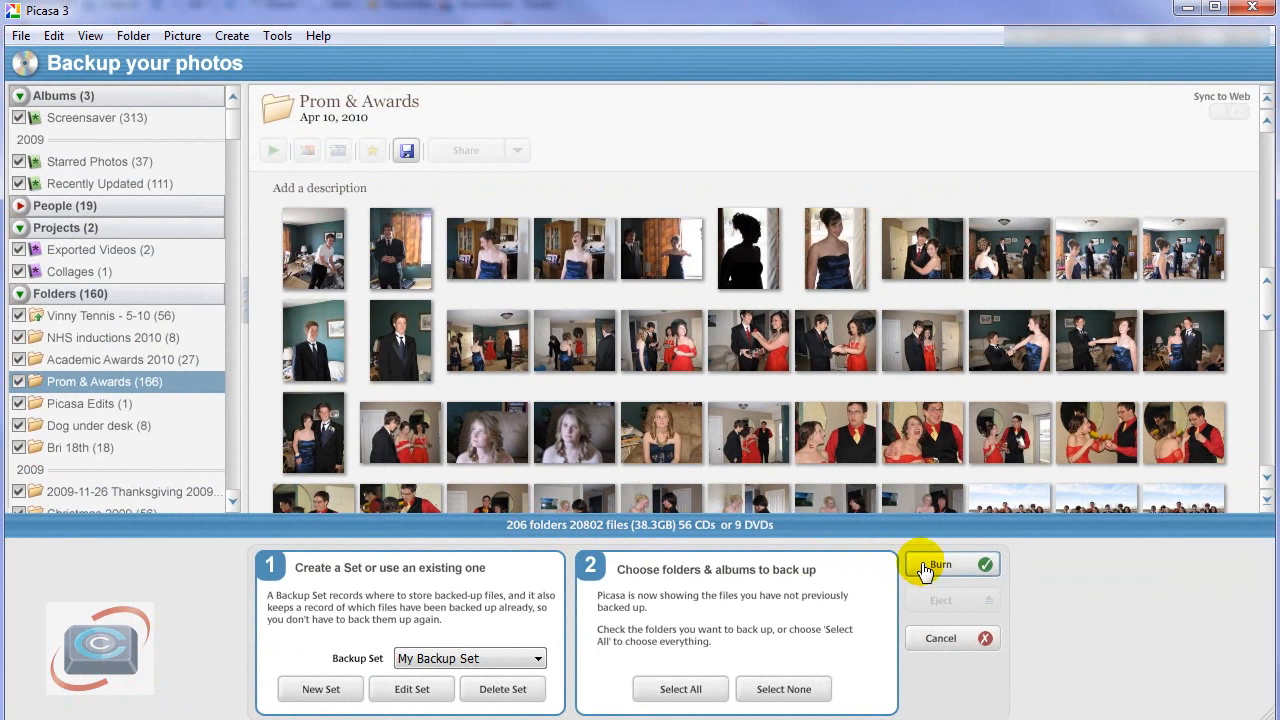
{"action": "mouse_move", "coordinate": [910, 595]}
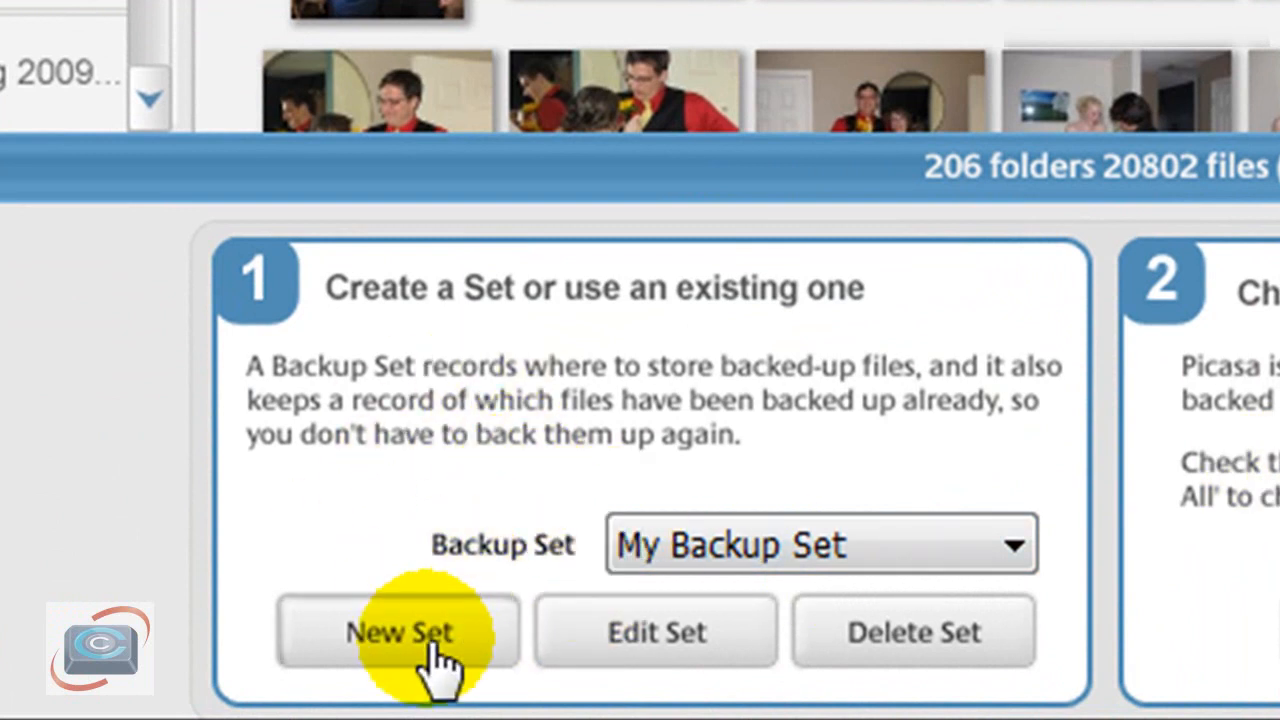
Step: Start a new backup set and choose the Disk-to-disk backup type
{"action": "left_click", "coordinate": [398, 631]}
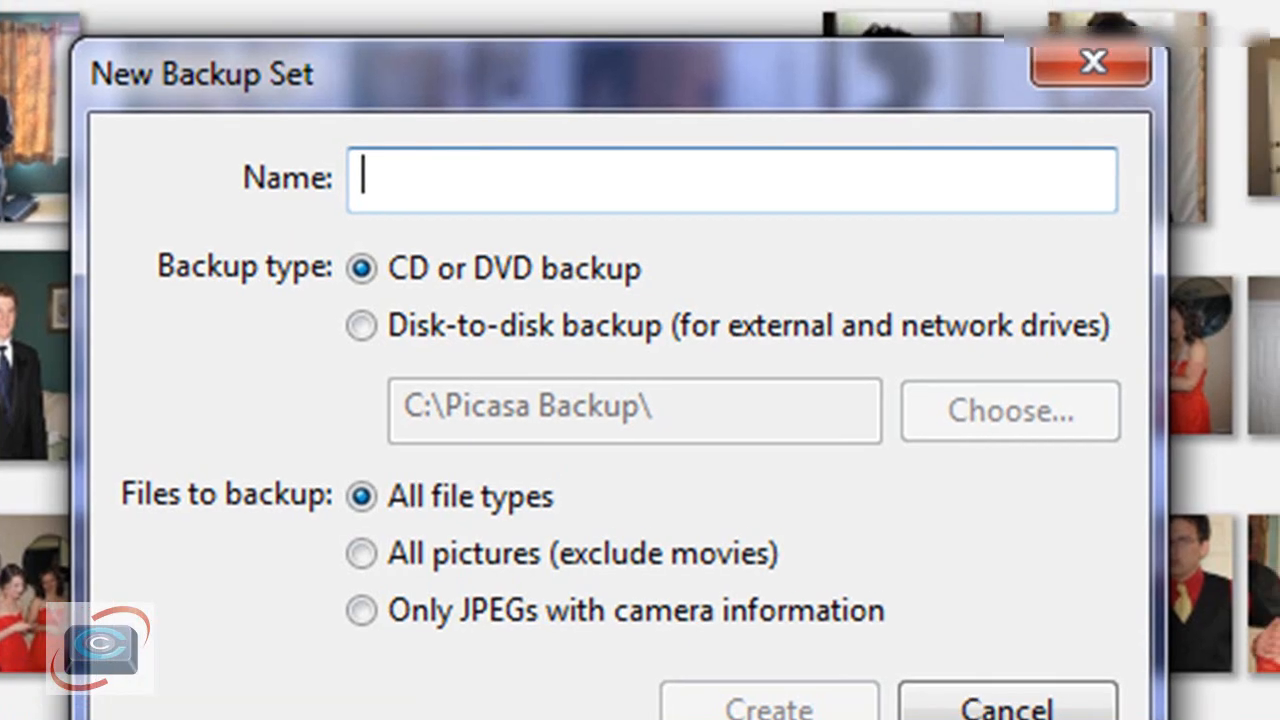
{"action": "mouse_move", "coordinate": [810, 500]}
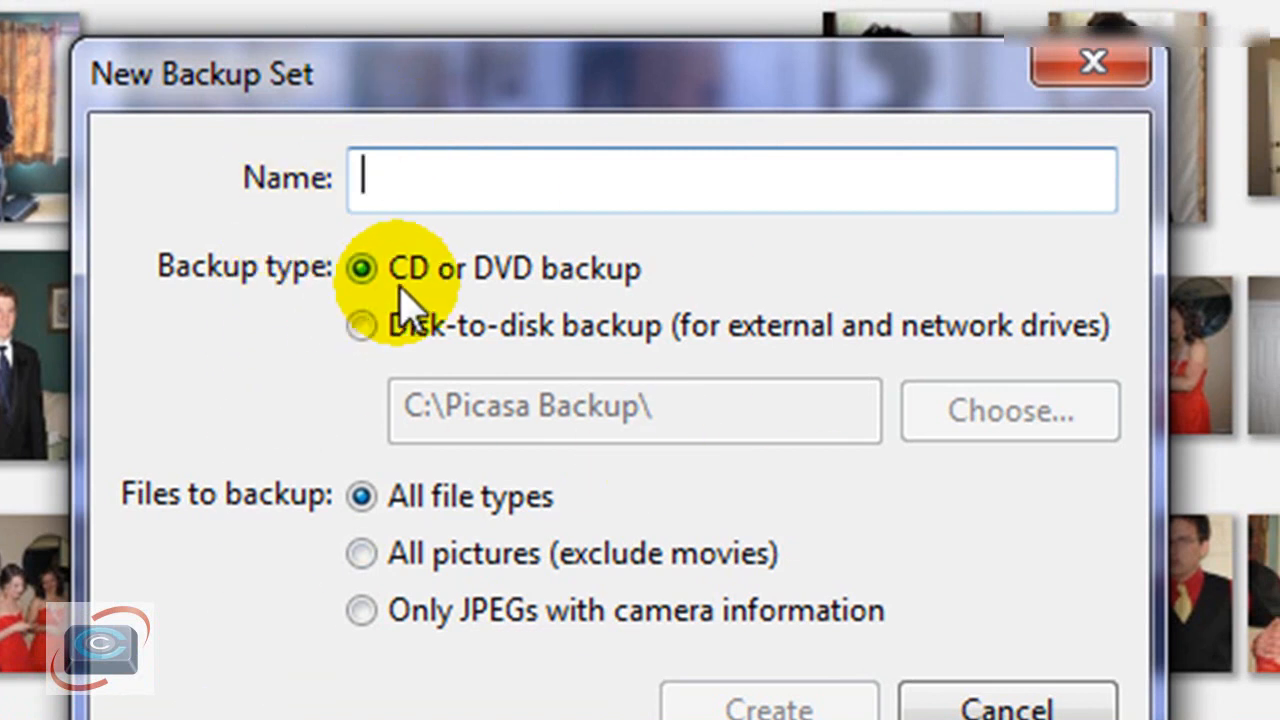
{"action": "mouse_move", "coordinate": [490, 300]}
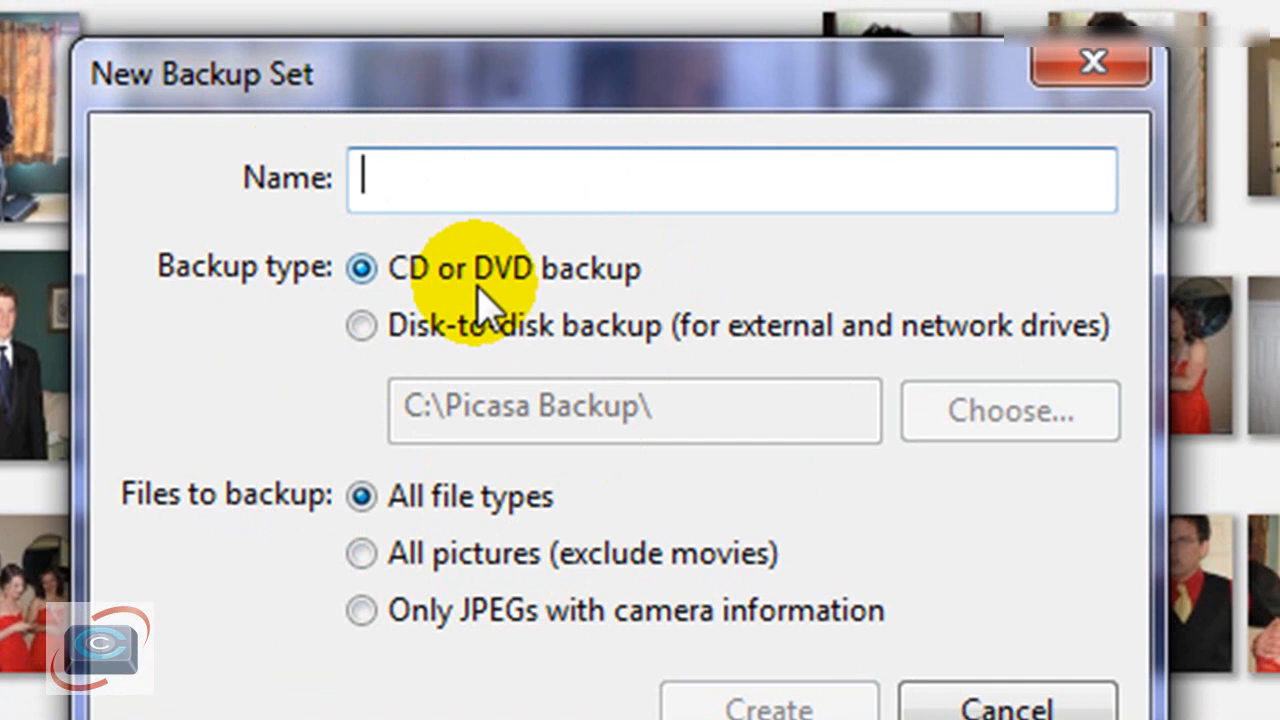
{"action": "left_click", "coordinate": [360, 325]}
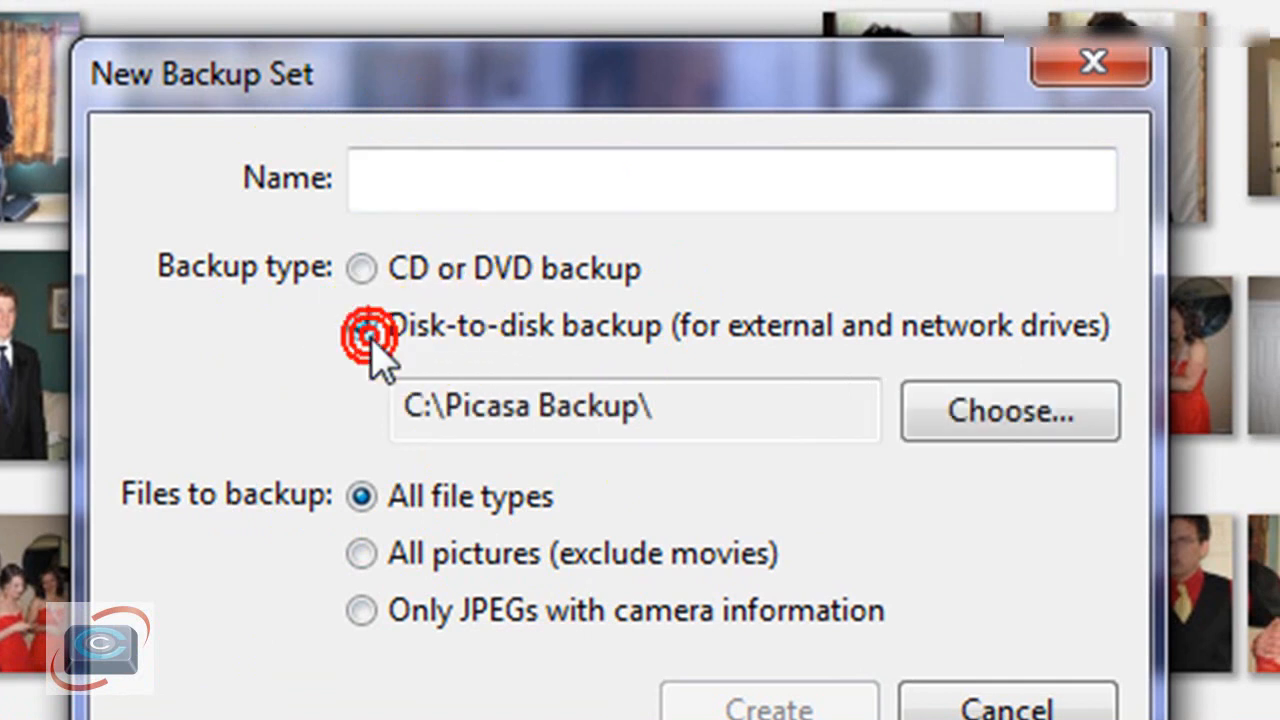
Step: Set the backup destination to Local Disk (F:) and name the set 'External Hard Drive'
{"action": "left_click", "coordinate": [360, 325]}
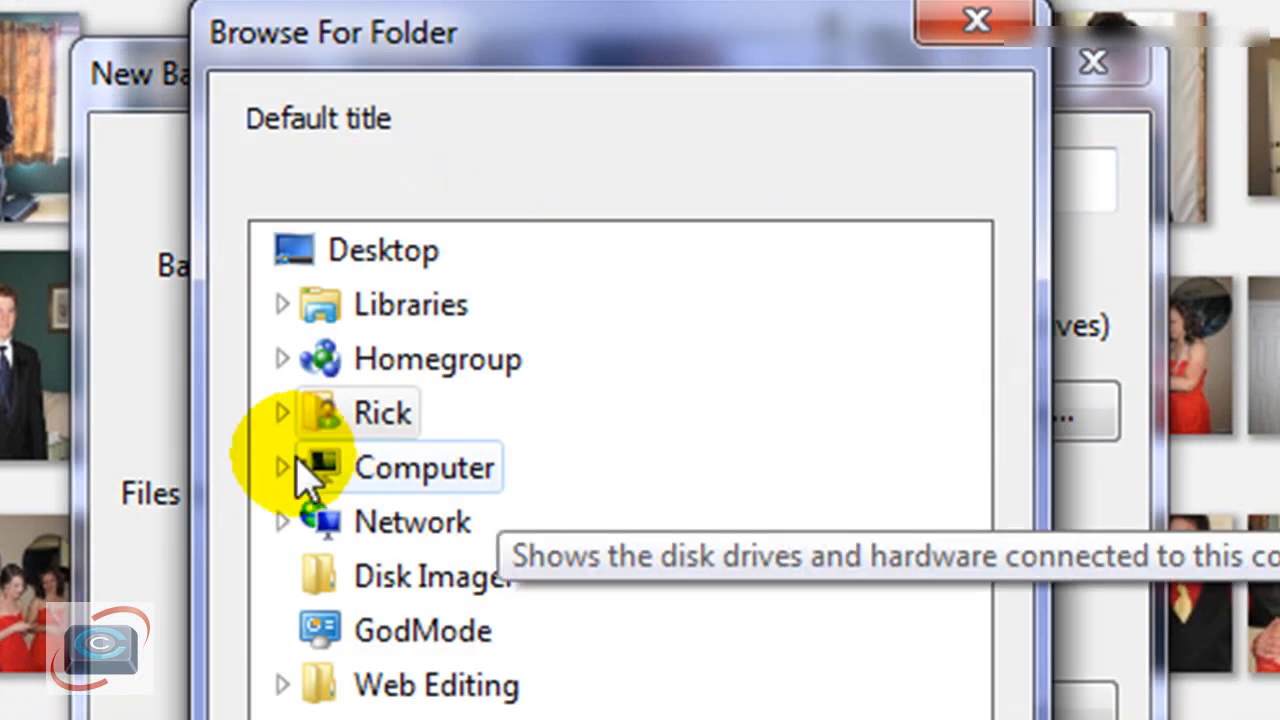
{"action": "left_click", "coordinate": [283, 467]}
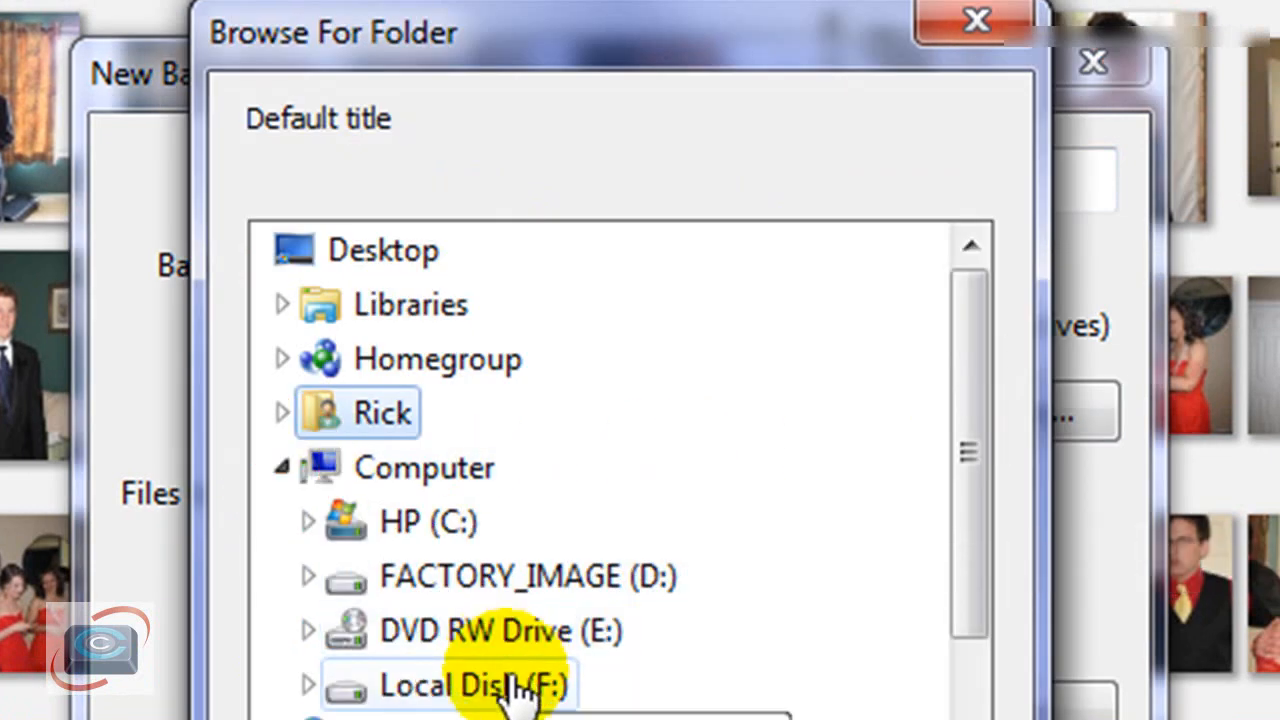
{"action": "left_click", "coordinate": [470, 685]}
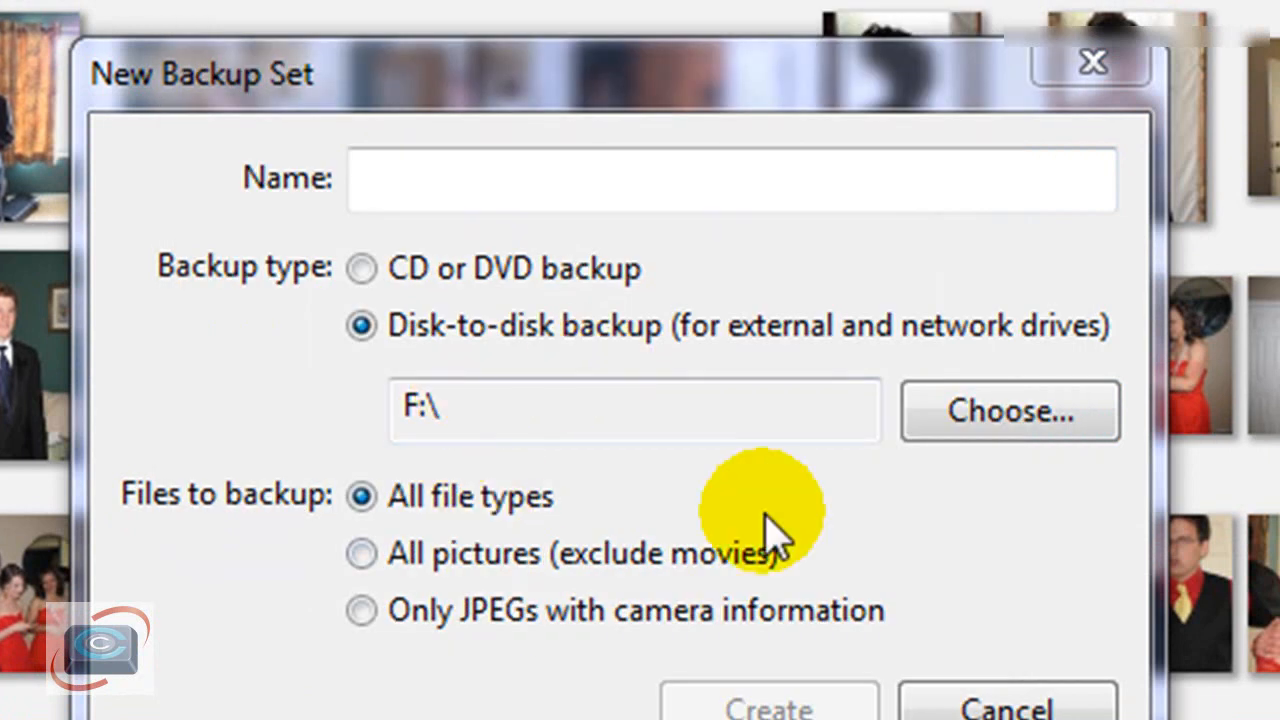
{"action": "mouse_move", "coordinate": [470, 270]}
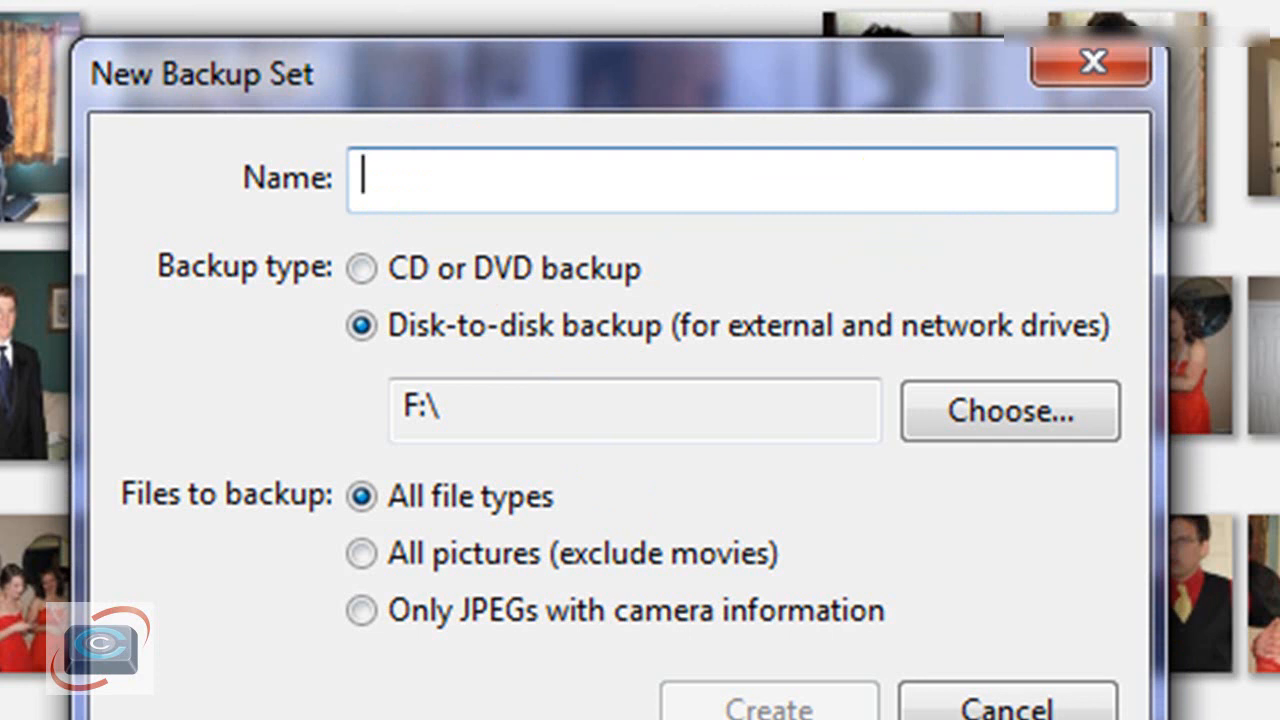
{"action": "type", "text": "E"}
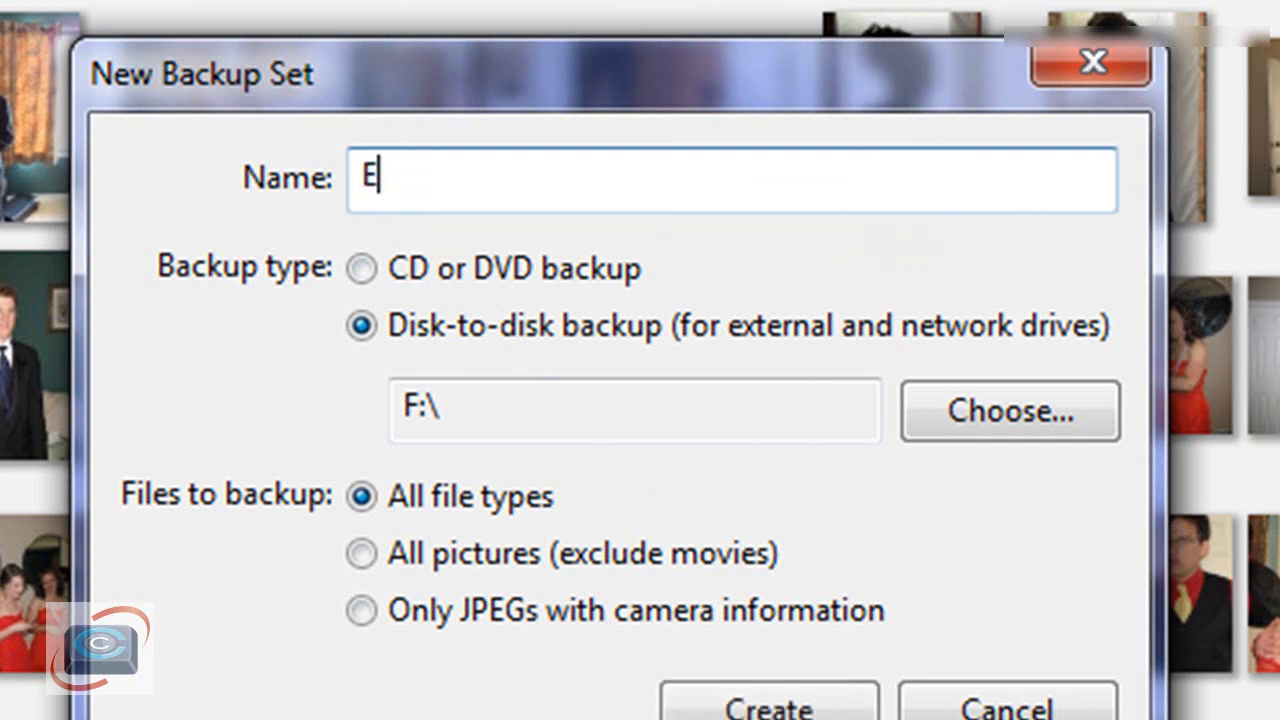
{"action": "type", "text": "xternal Hard Drive"}
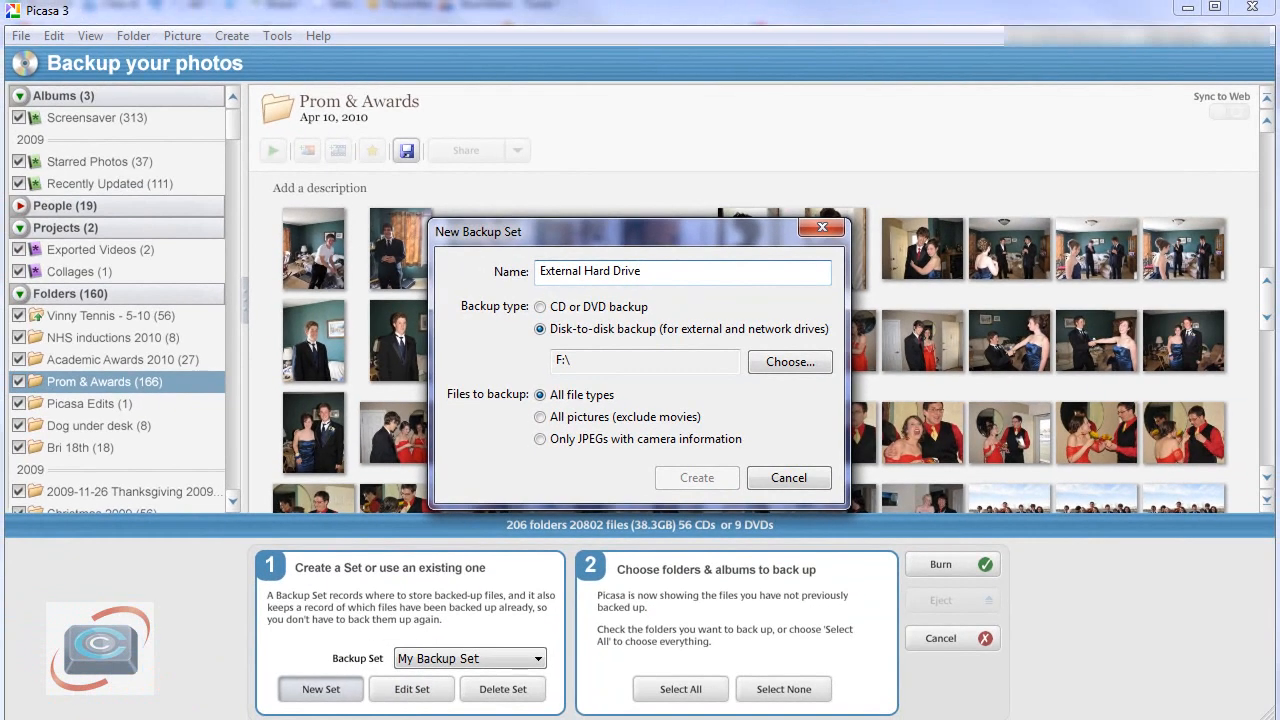
Step: Create the External Hard Drive set, making 20,802 files (38.3 GB) ready for F:
{"action": "left_click", "coordinate": [696, 477]}
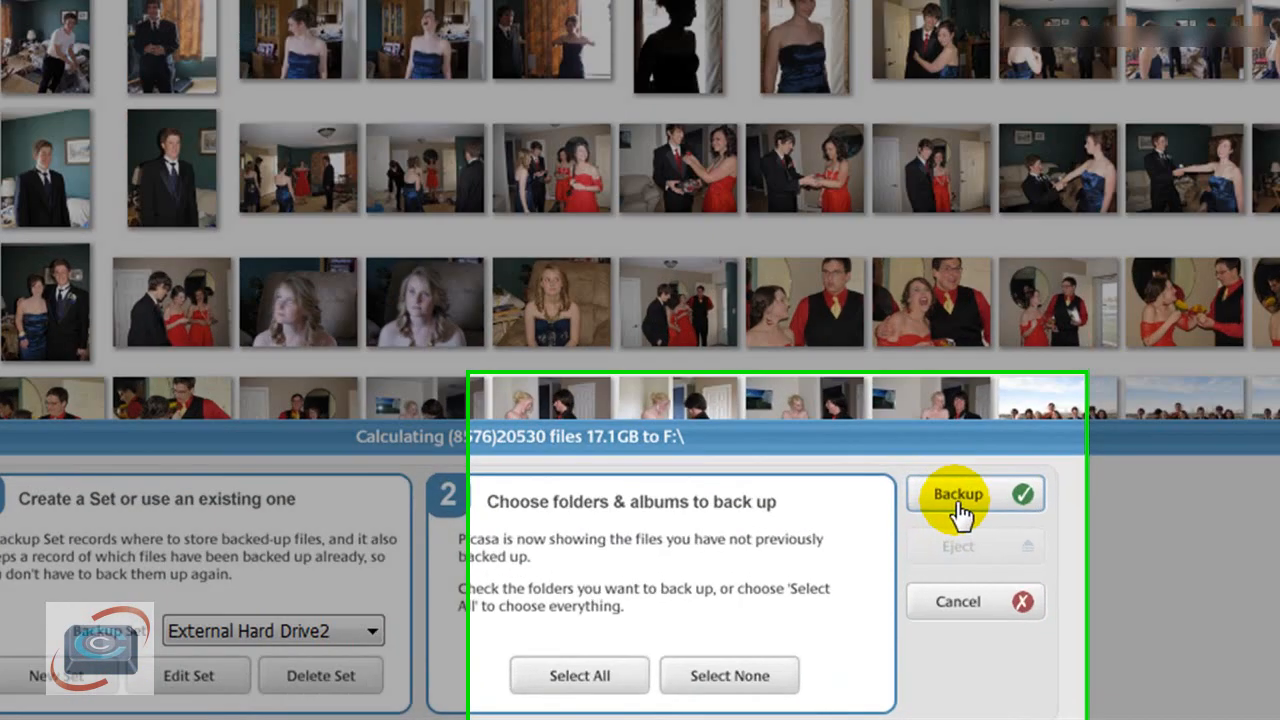
{"action": "left_click", "coordinate": [957, 494]}
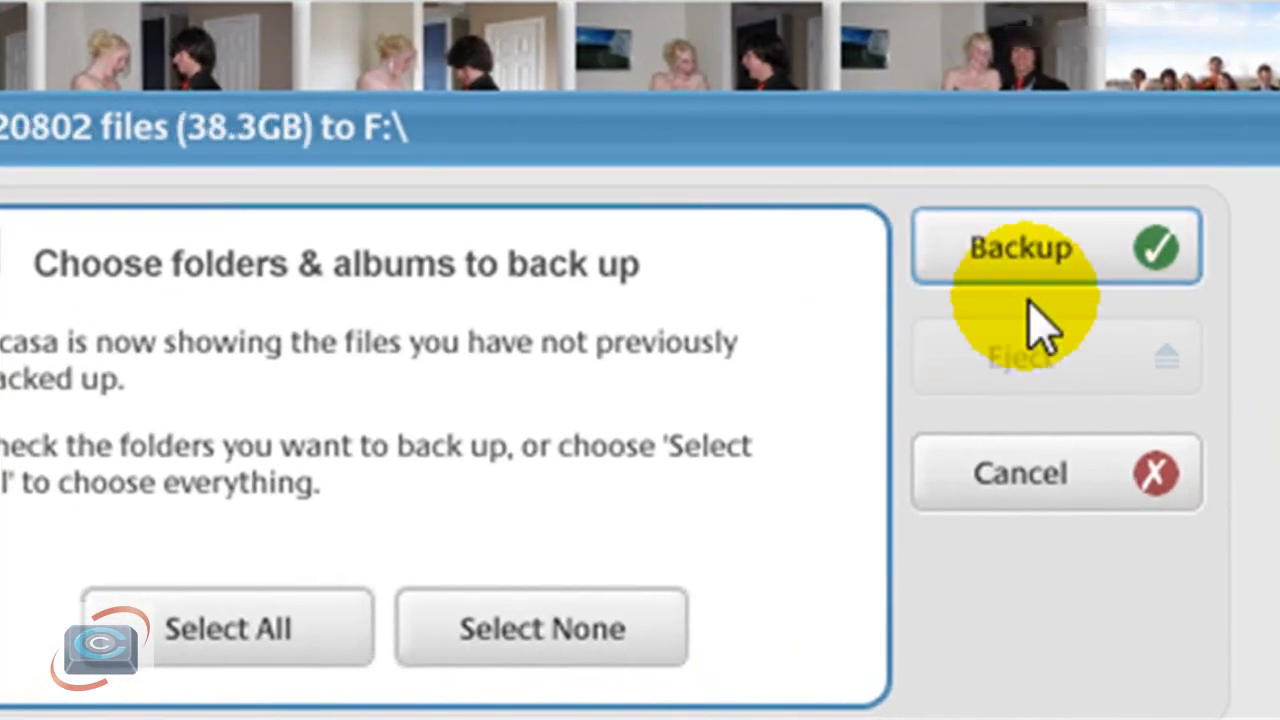
{"action": "mouse_move", "coordinate": [1040, 300]}
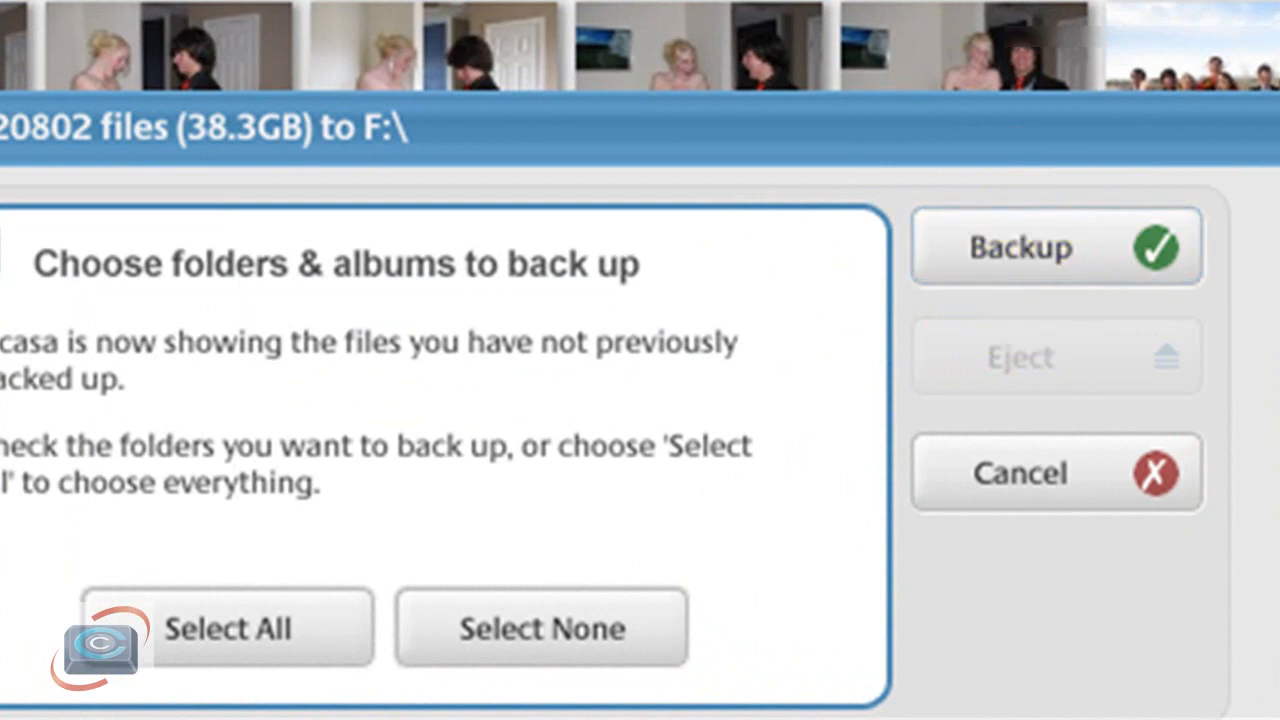
{"action": "mouse_move", "coordinate": [710, 100]}
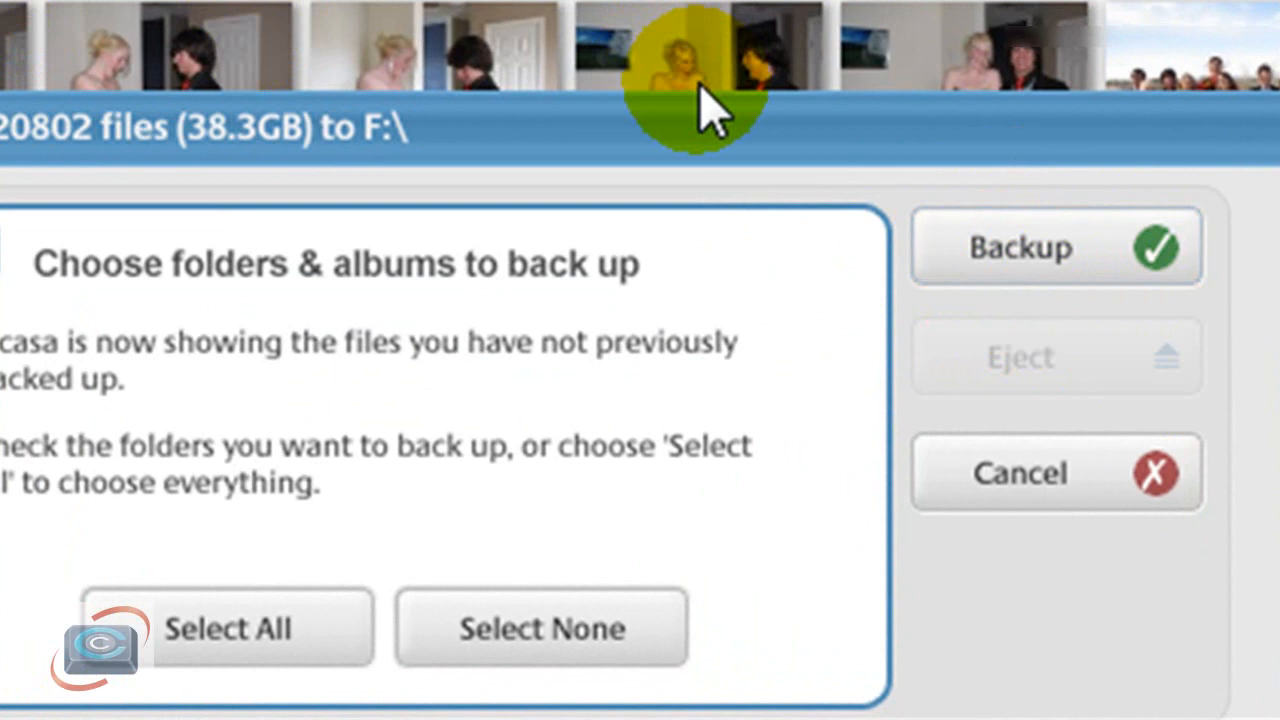